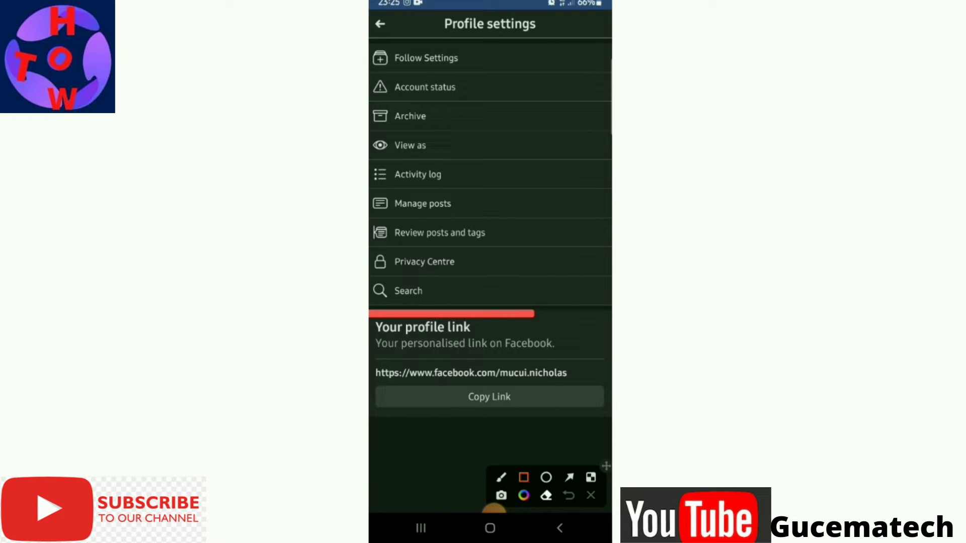
Swipe out of Facebook to the home screen's Google apps folder.
left_click_drag(375, 321, 607, 401)
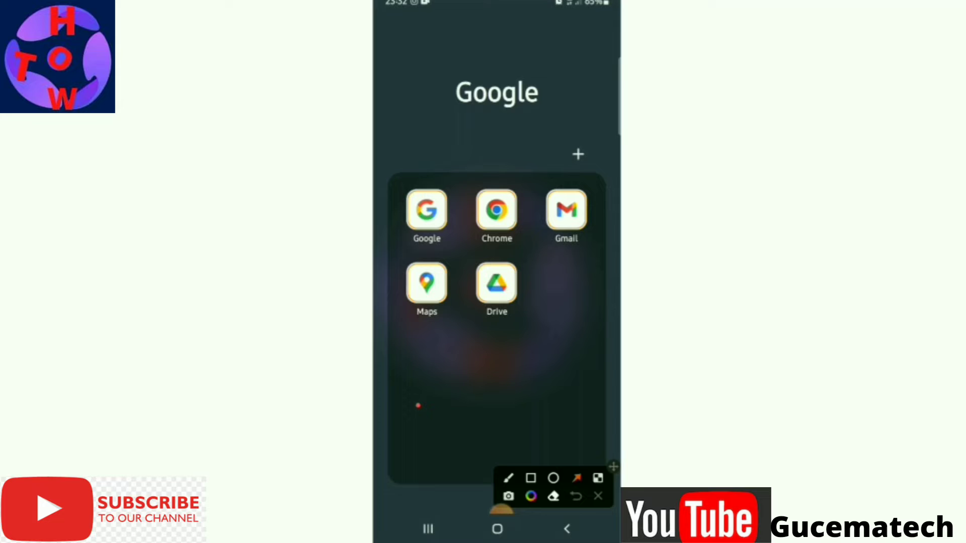
Launch Chrome from the Google folder.
left_click_drag(418, 406, 497, 237)
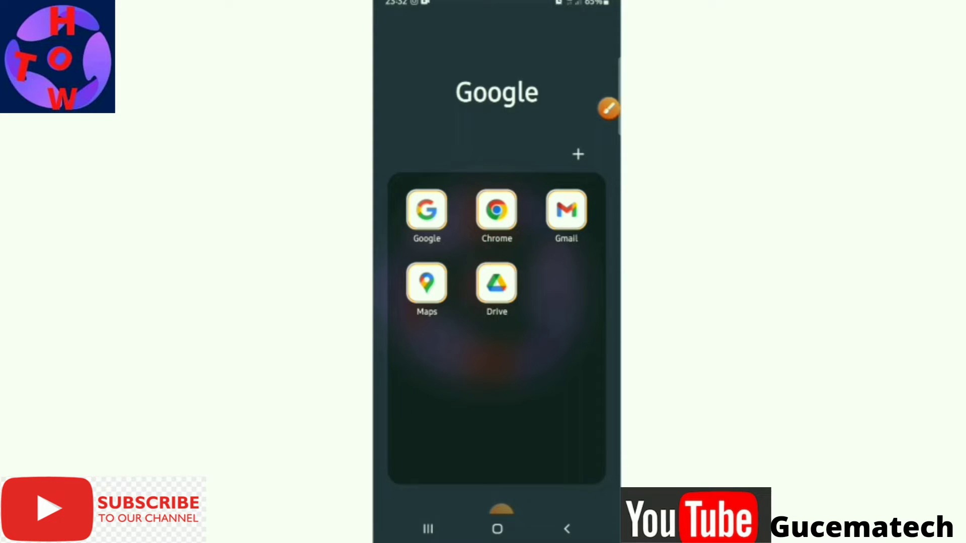
left_click(496, 210)
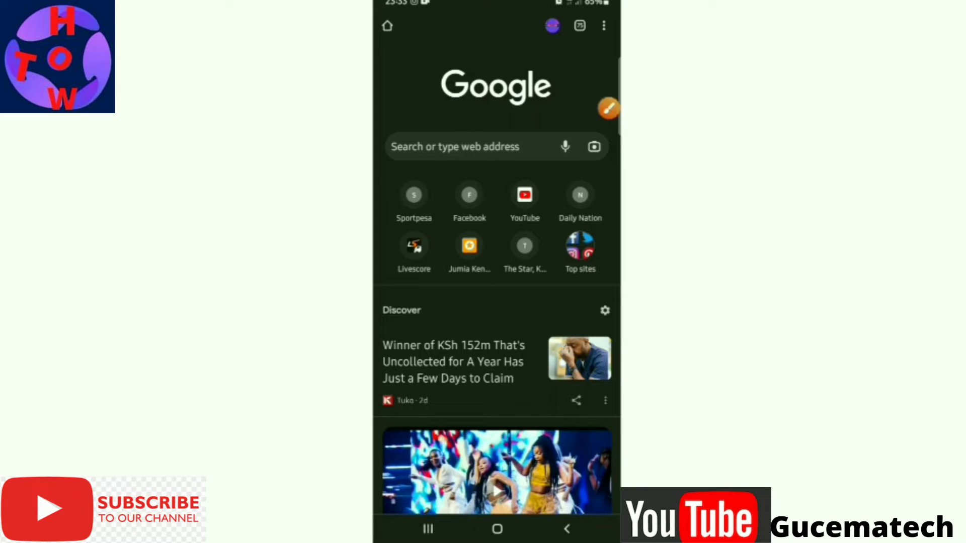
Activate Chrome's 'Search or type web address' bar with the keyboard up.
left_click(609, 109)
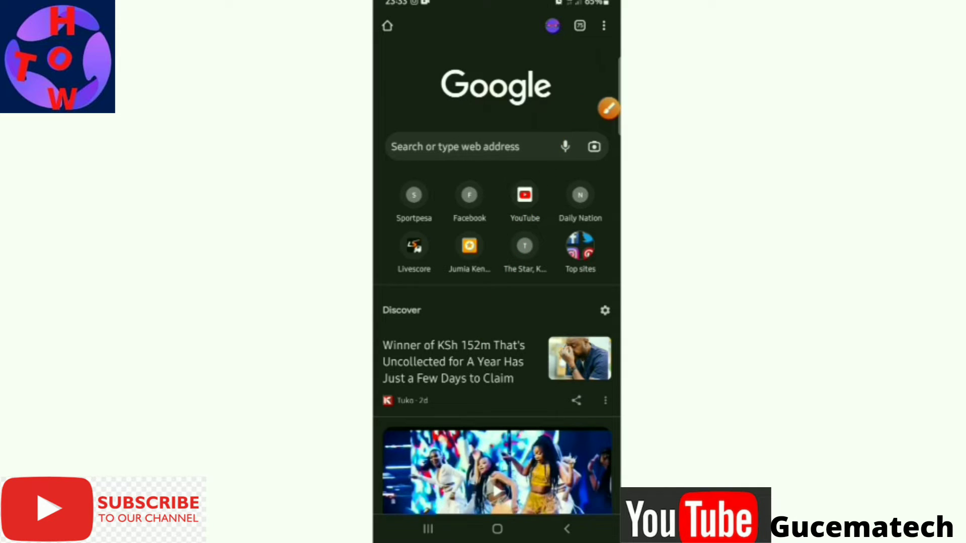
left_click(604, 26)
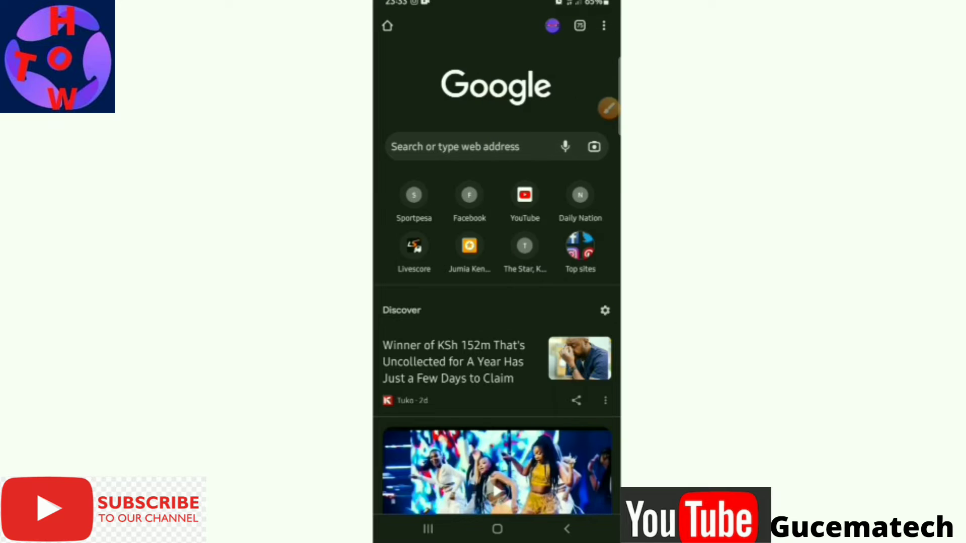
left_click(603, 26)
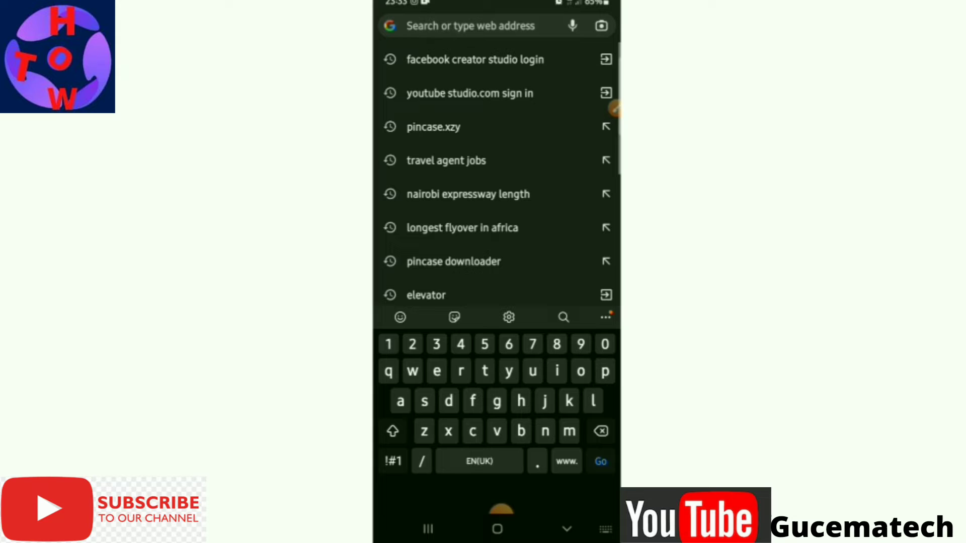
Enter web.facebook.com in the address bar and load the Facebook login page.
type("w")
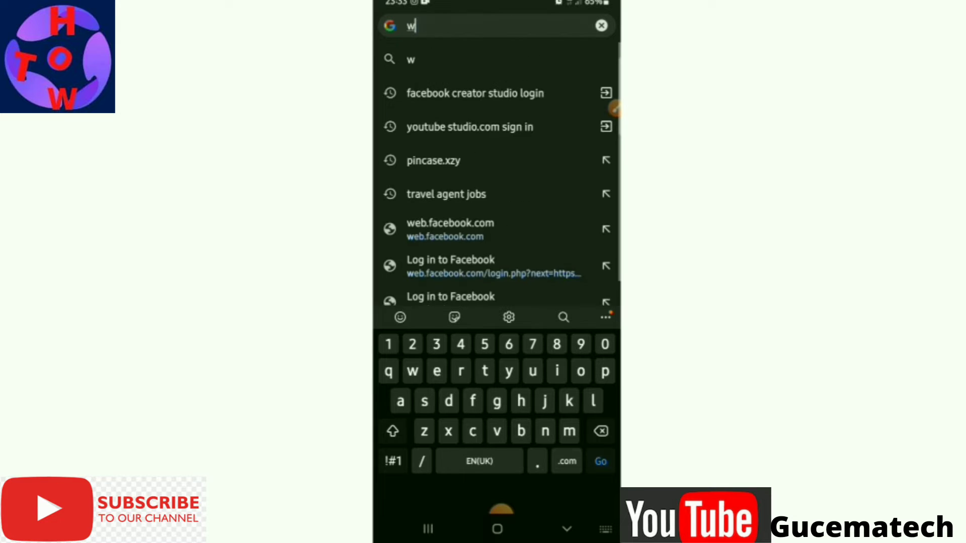
type("ww")
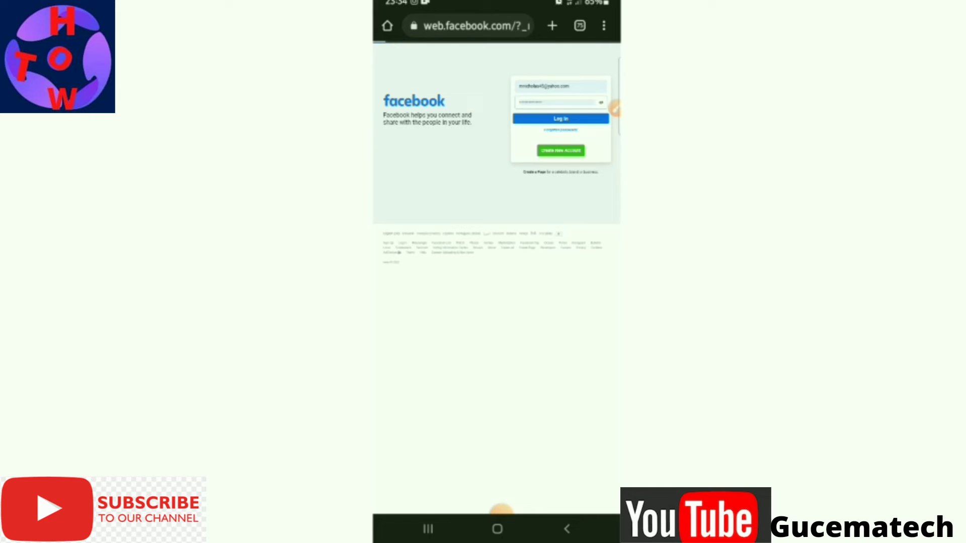
Log in to Facebook and open the Settings & privacy menu.
left_click(560, 118)
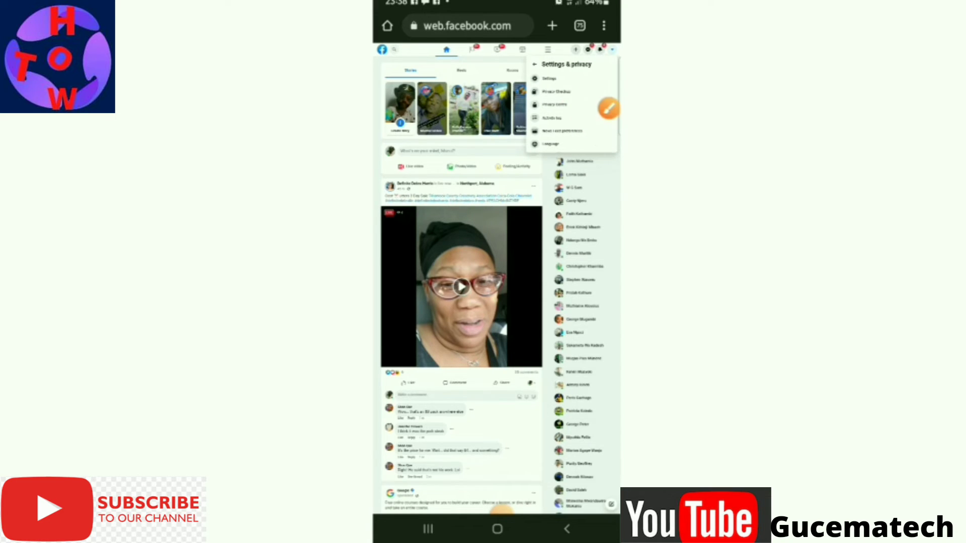
Open Settings to show the general name and username settings.
left_click(549, 79)
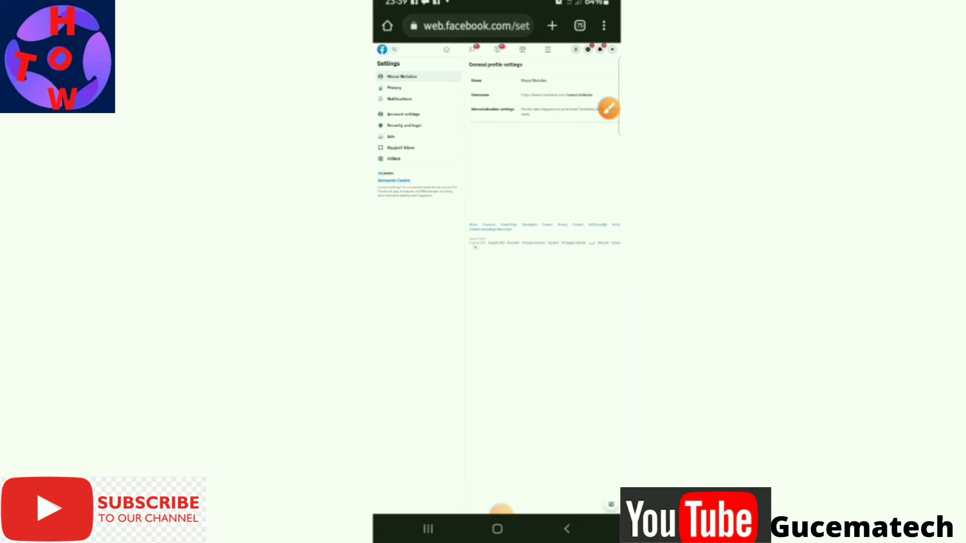
left_click(609, 109)
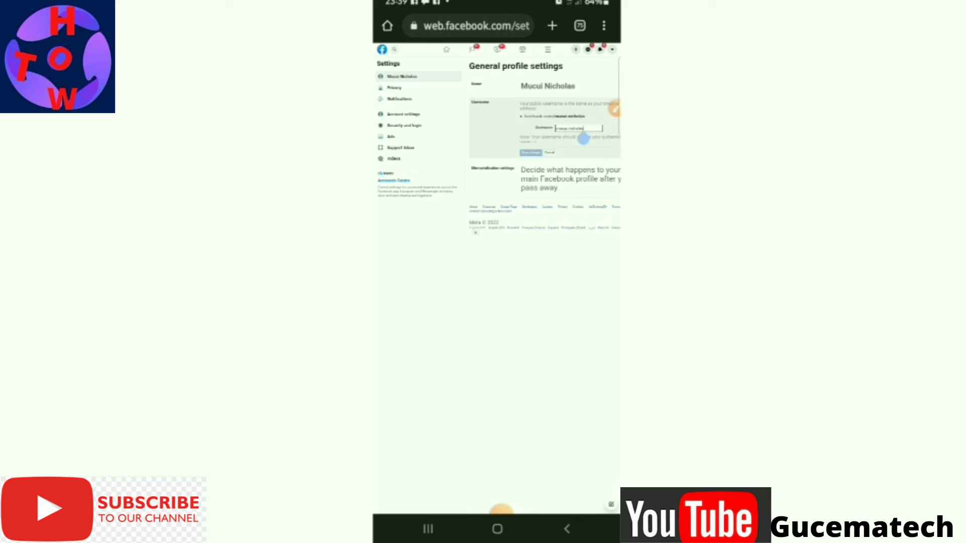
left_click(579, 128)
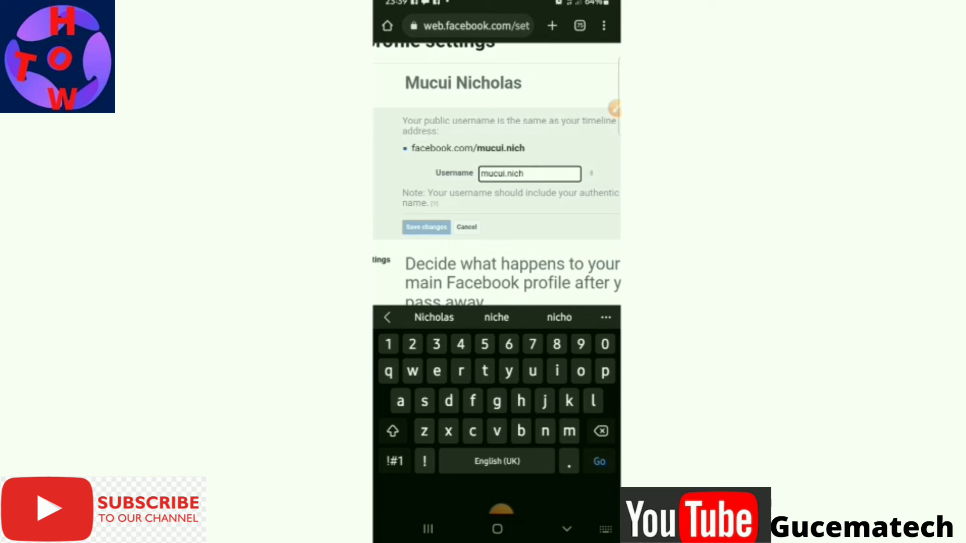
Backspace the username down to 'mucui', which is flagged unavailable.
key("BackSpace")
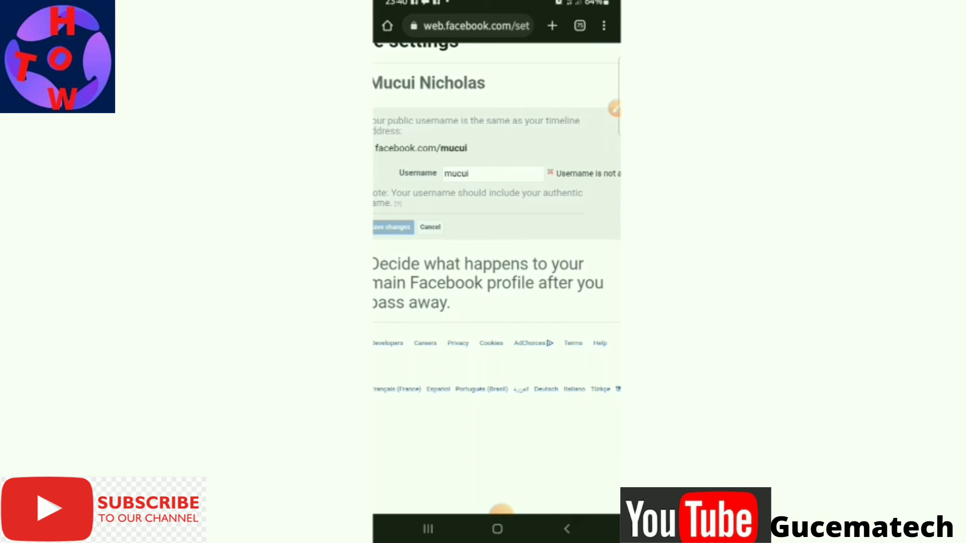
left_click(491, 173)
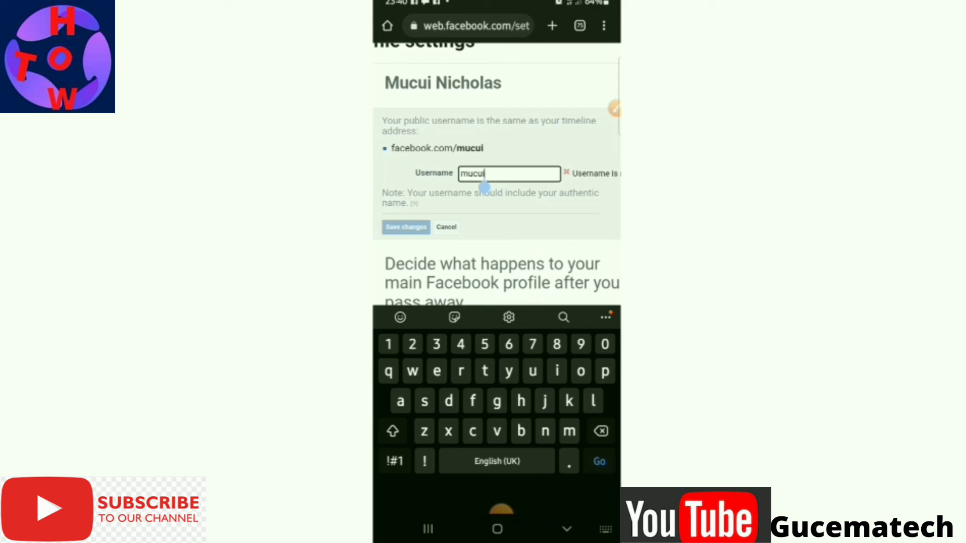
Change the username to the available 'mucuinick' and save changes.
type("nick")
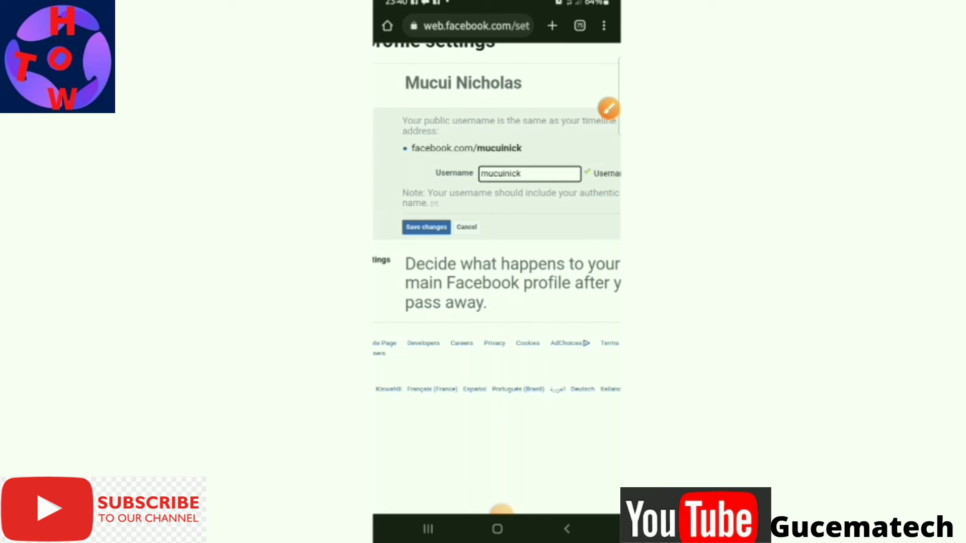
left_click(529, 173)
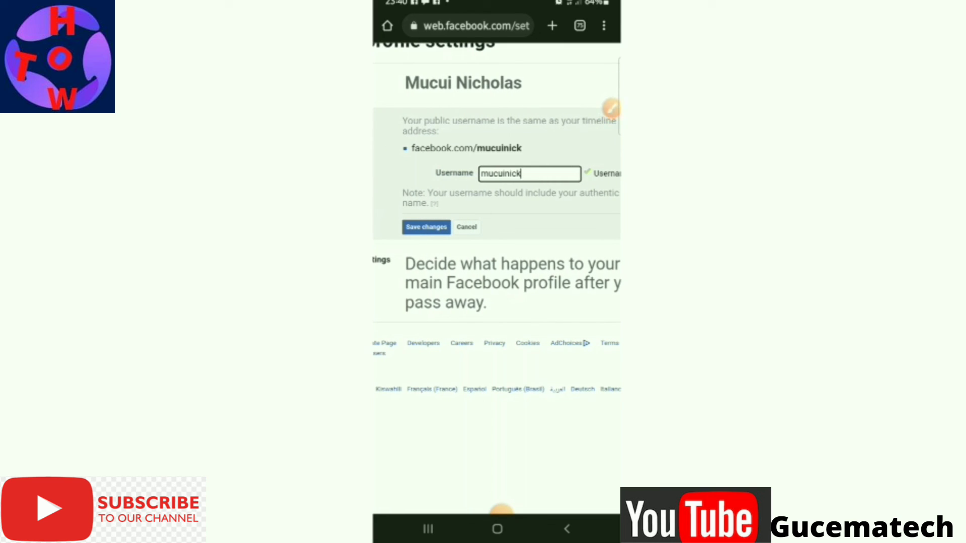
left_click(426, 227)
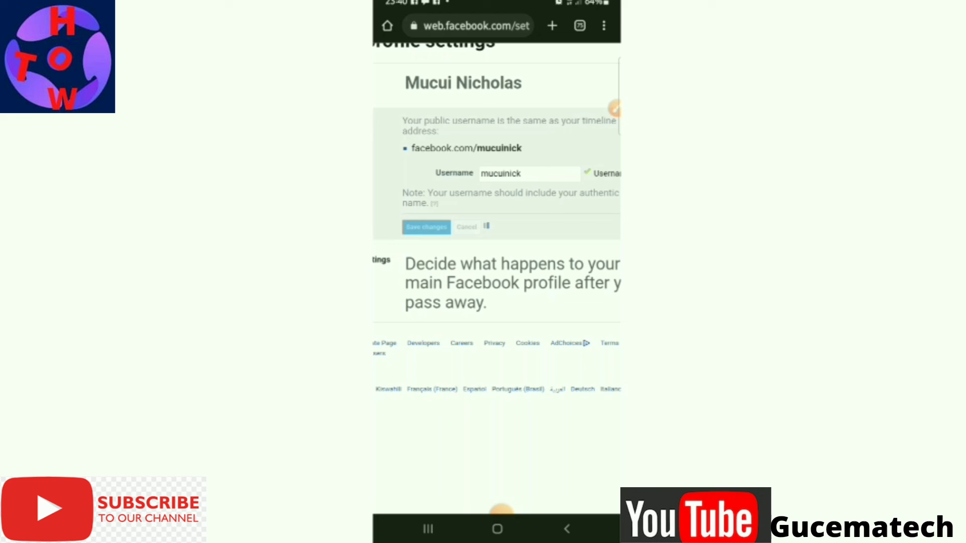